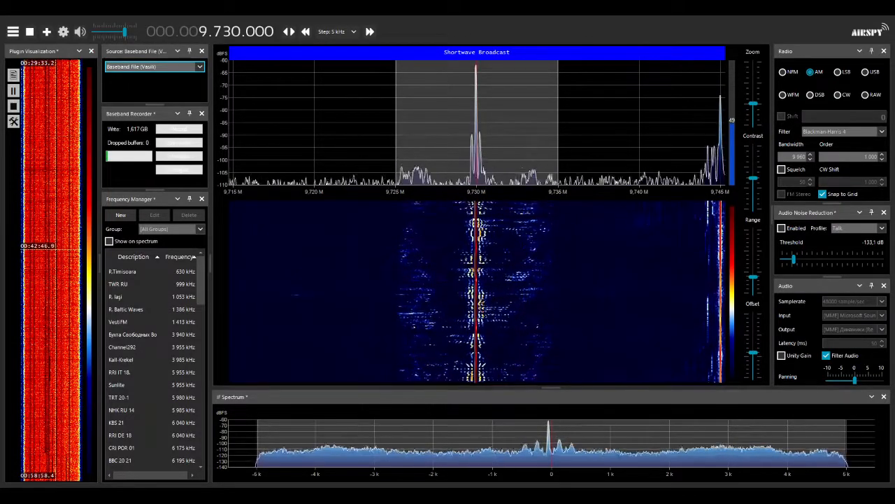
pyautogui.moveTo(20, 283)
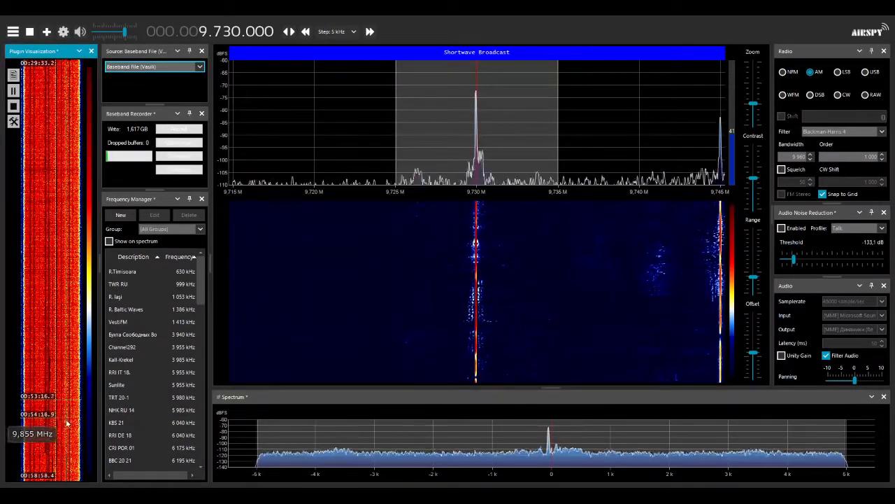
pyautogui.moveTo(401, 137)
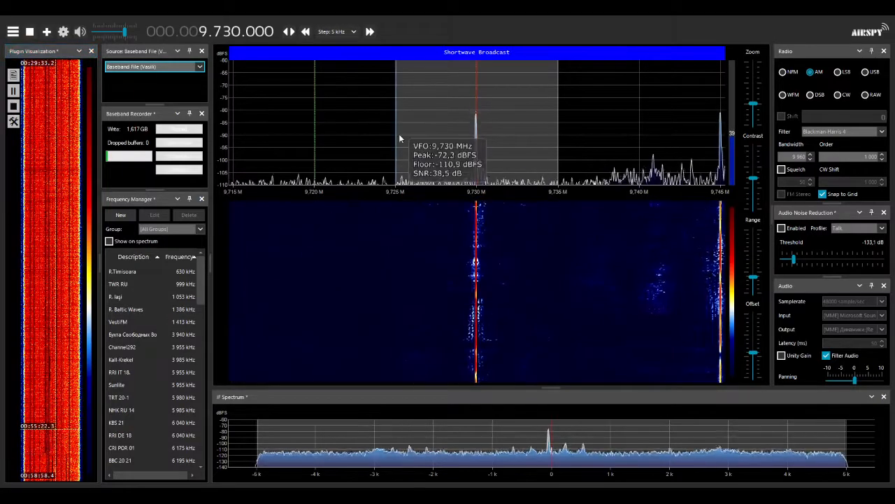